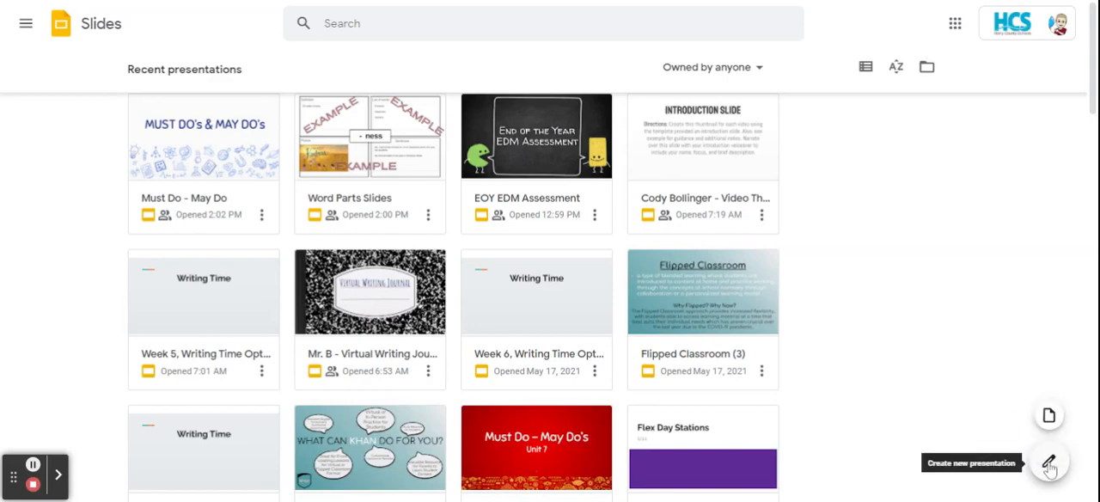
# Use the floating create button on the Slides home page to start a blank presentation.
pyautogui.click(1050, 463)
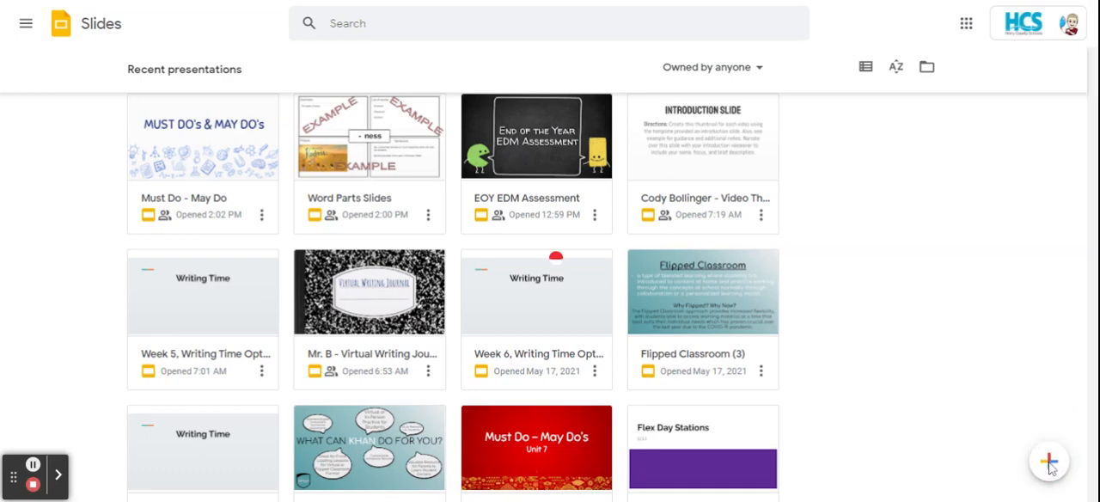
pyautogui.click(1048, 459)
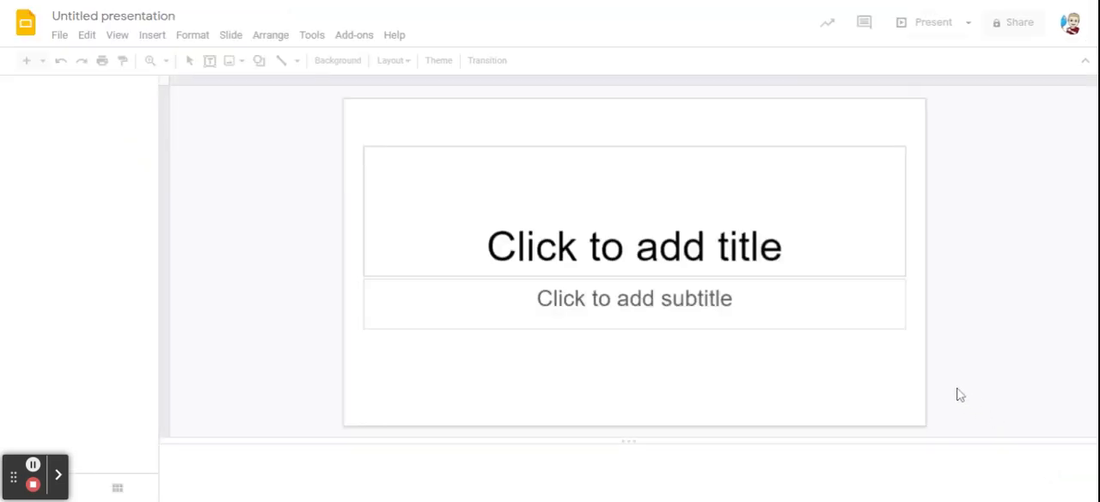
# Open the Themes sidebar and scroll down through the available theme gallery.
pyautogui.click(437, 60)
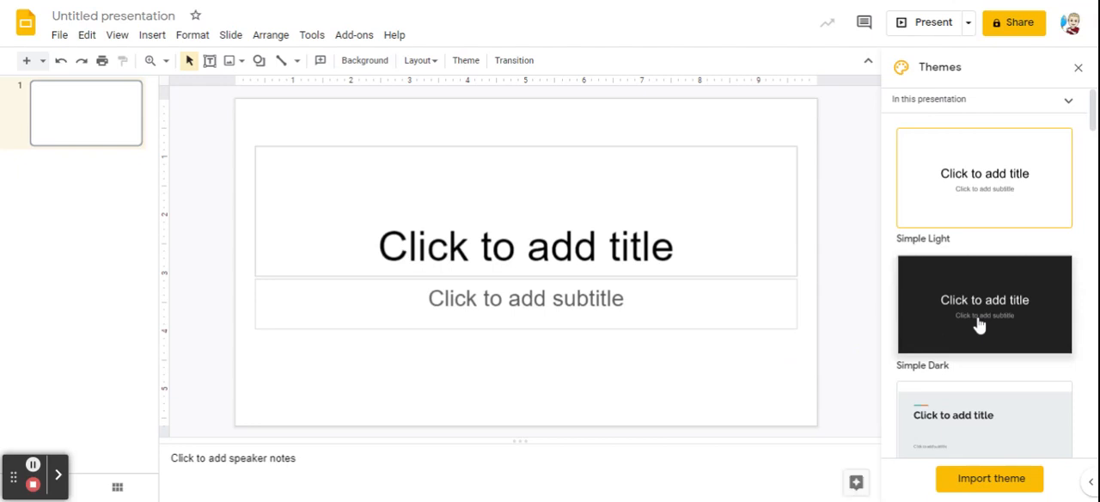
pyautogui.scroll(-3)
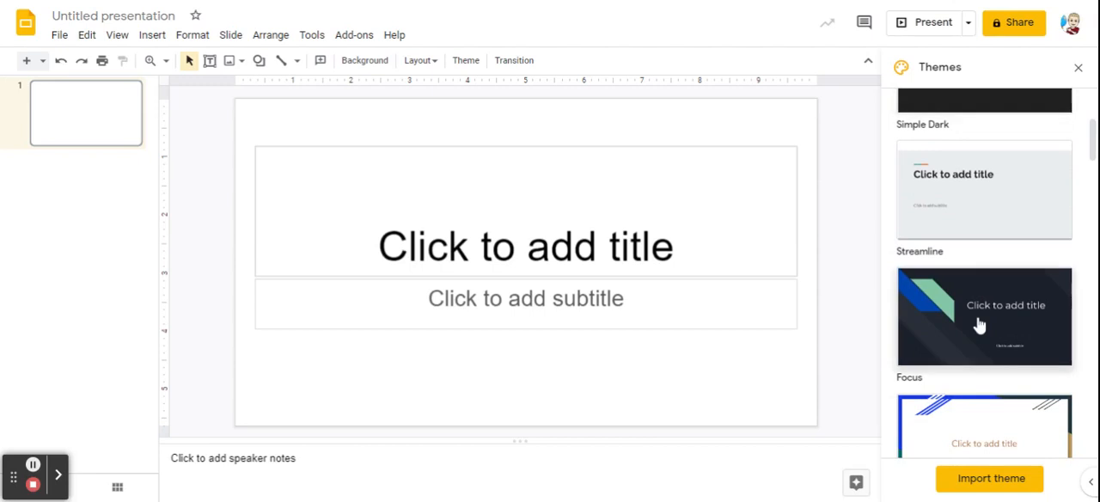
pyautogui.scroll(-3)
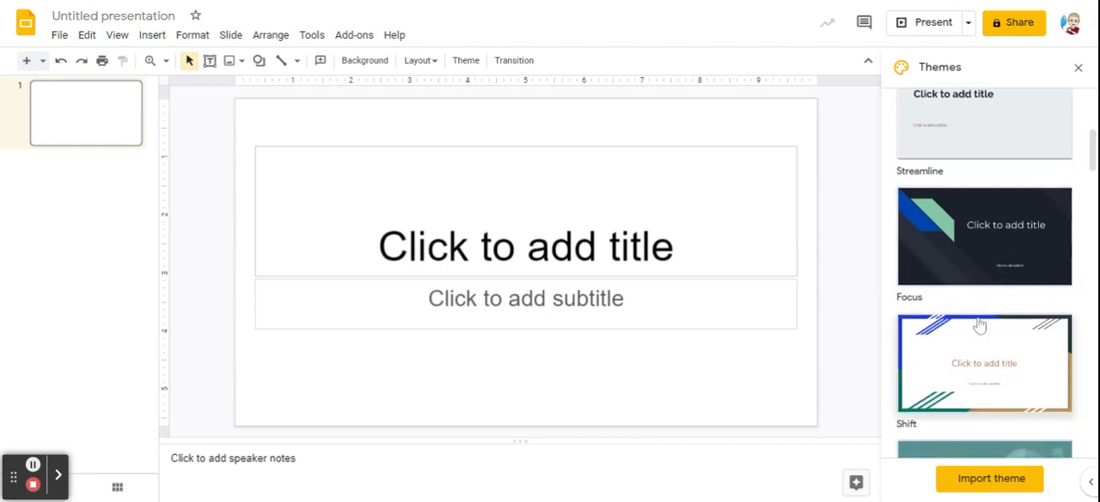
pyautogui.scroll(-3)
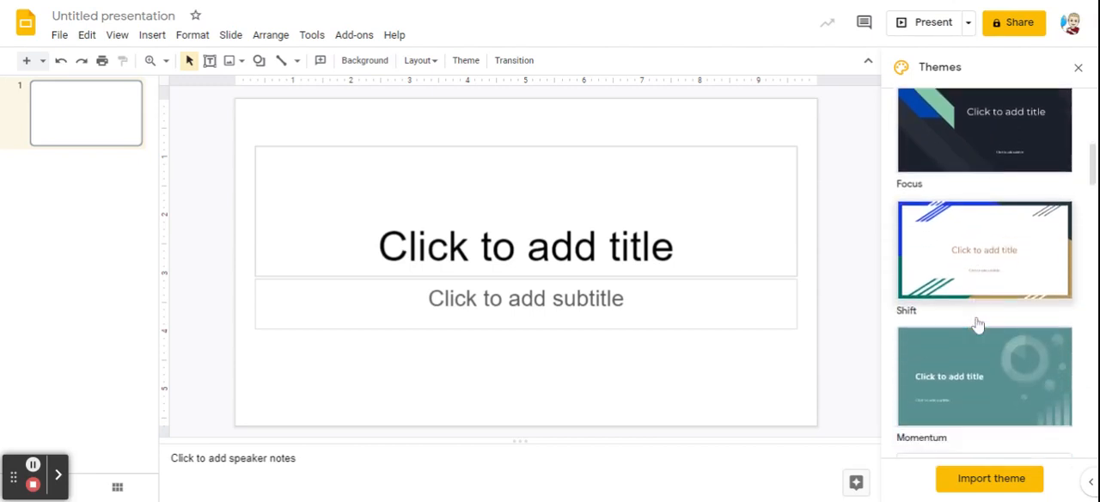
pyautogui.scroll(-3)
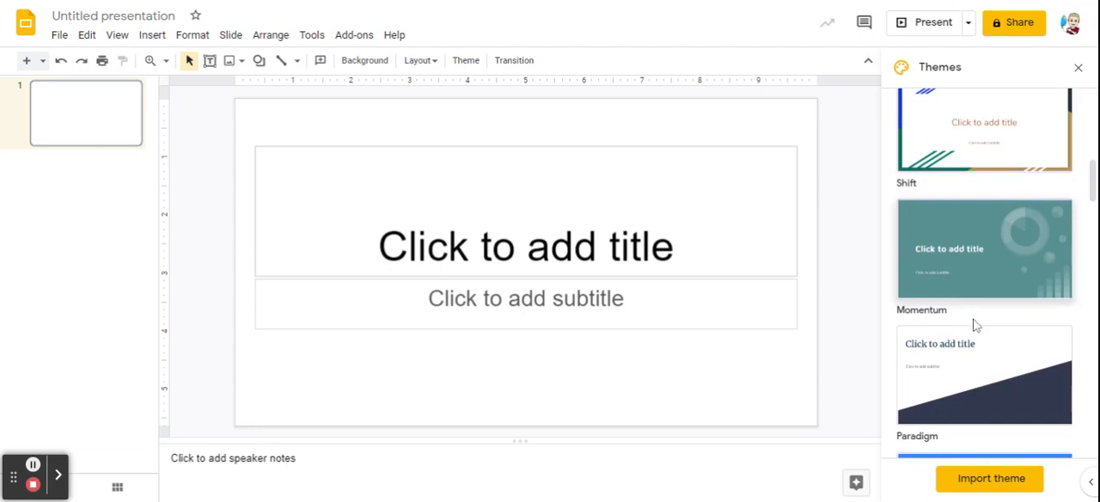
pyautogui.scroll(-3)
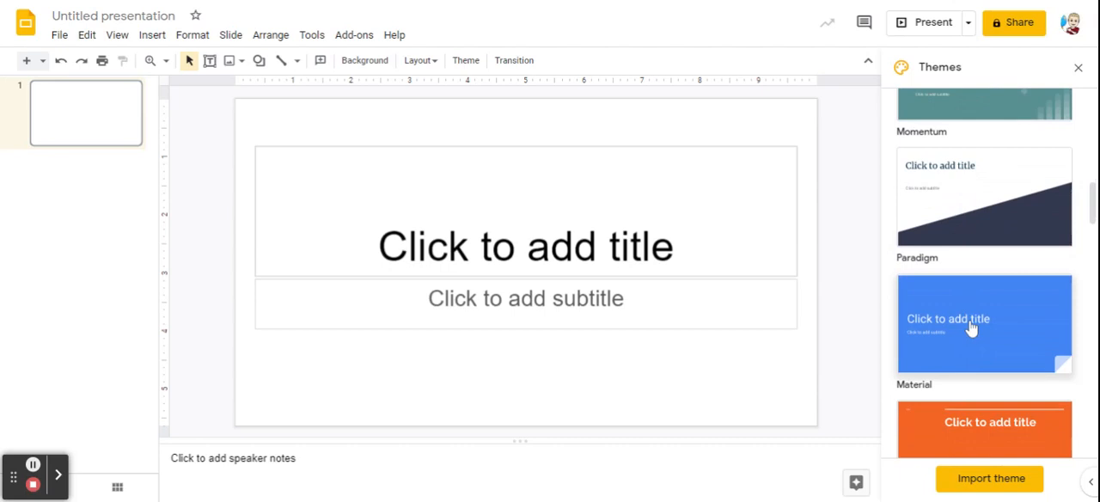
pyautogui.scroll(-3)
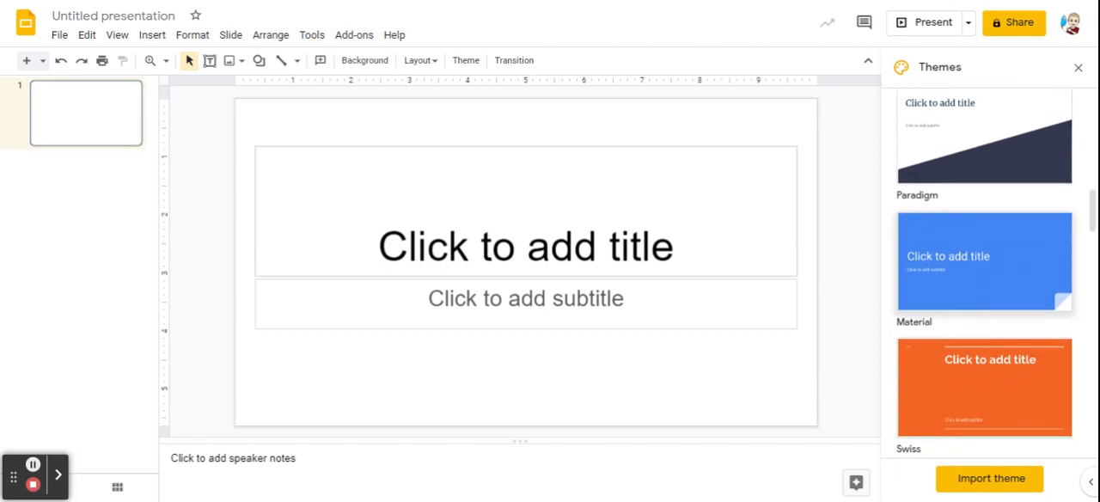
pyautogui.scroll(-3)
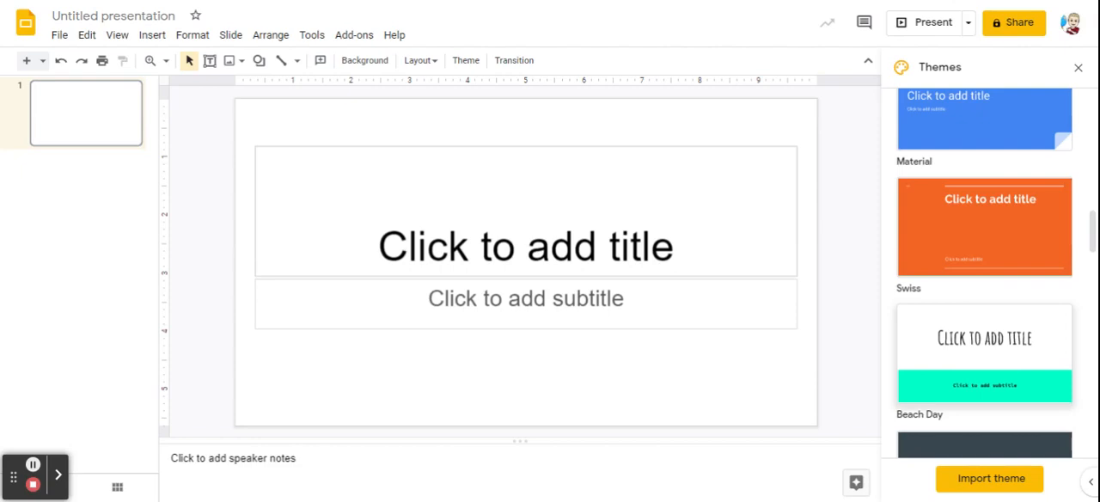
pyautogui.scroll(-3)
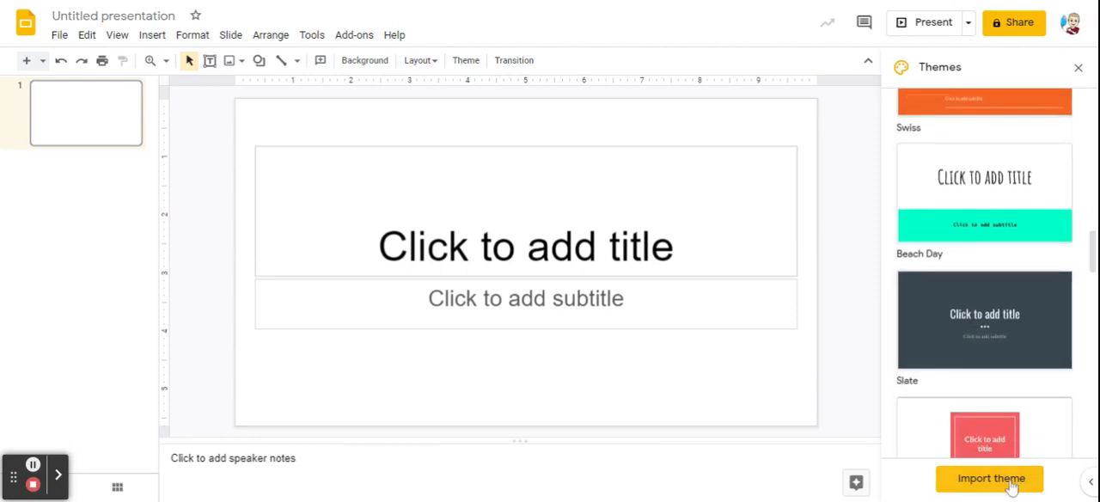
# Import a notebook-paper theme file uploaded from the computer and apply it.
pyautogui.click(990, 477)
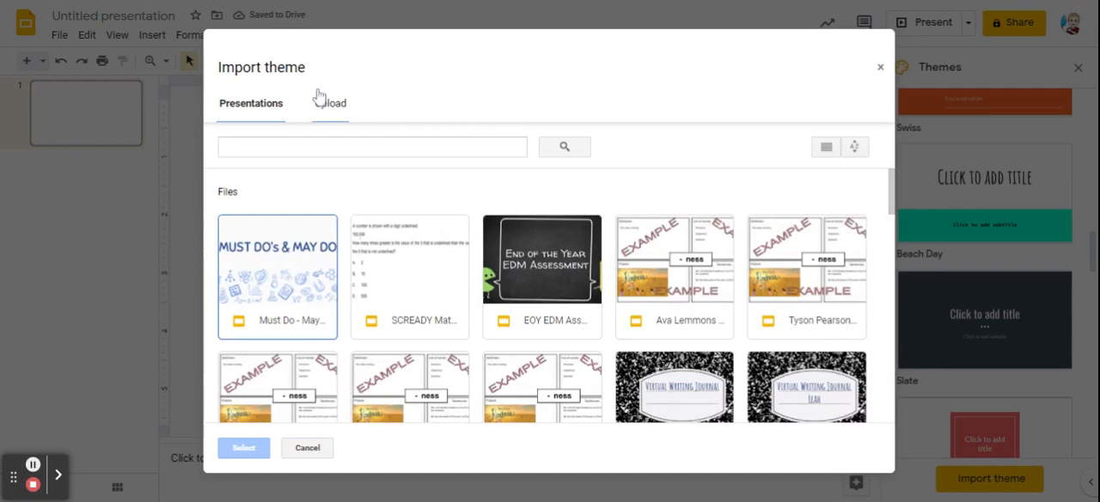
pyautogui.click(328, 103)
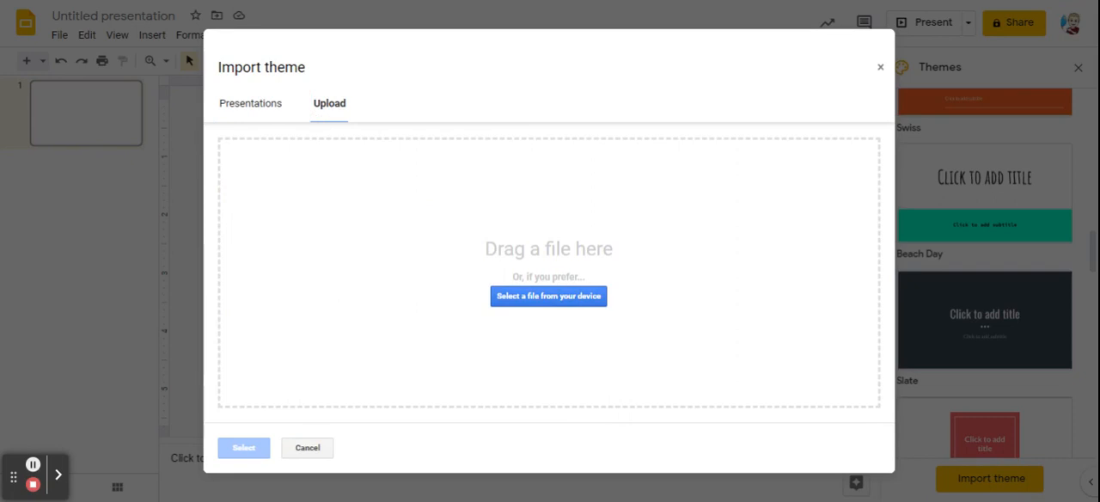
pyautogui.click(548, 297)
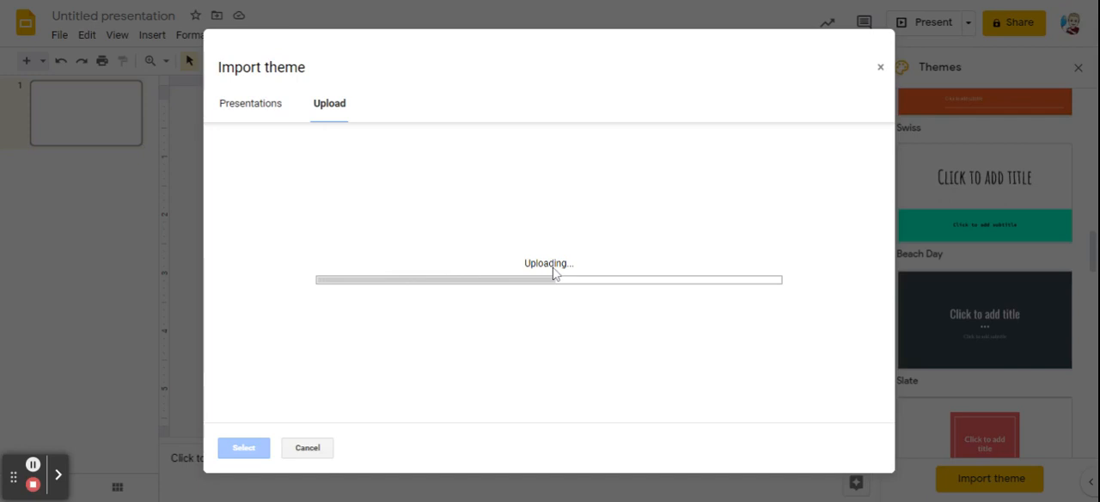
pyautogui.moveTo(482, 368)
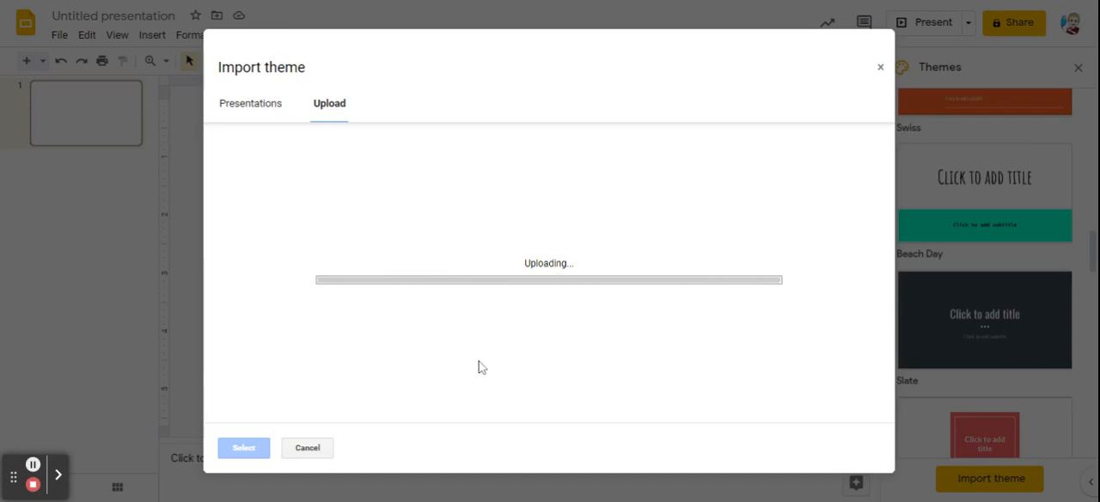
pyautogui.moveTo(384, 181)
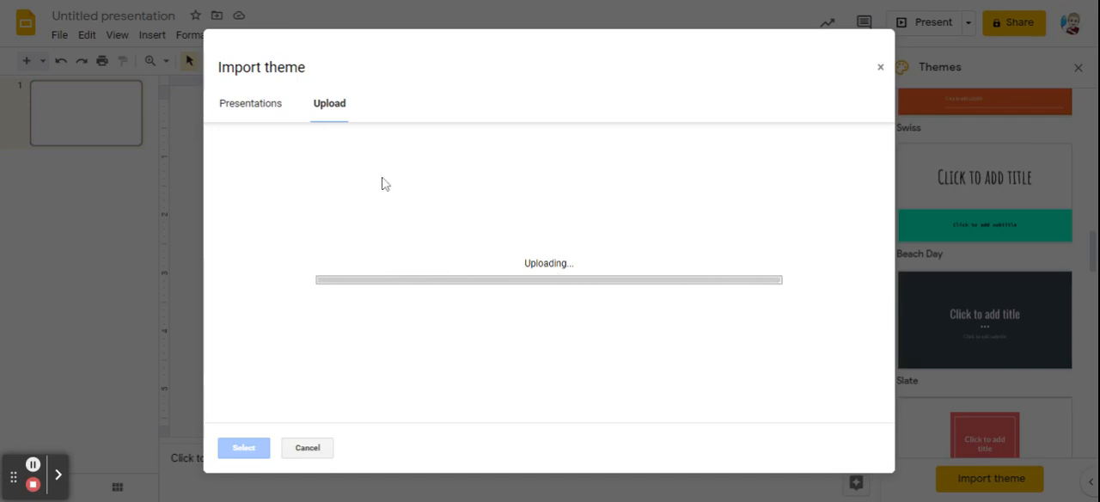
pyautogui.moveTo(270, 168)
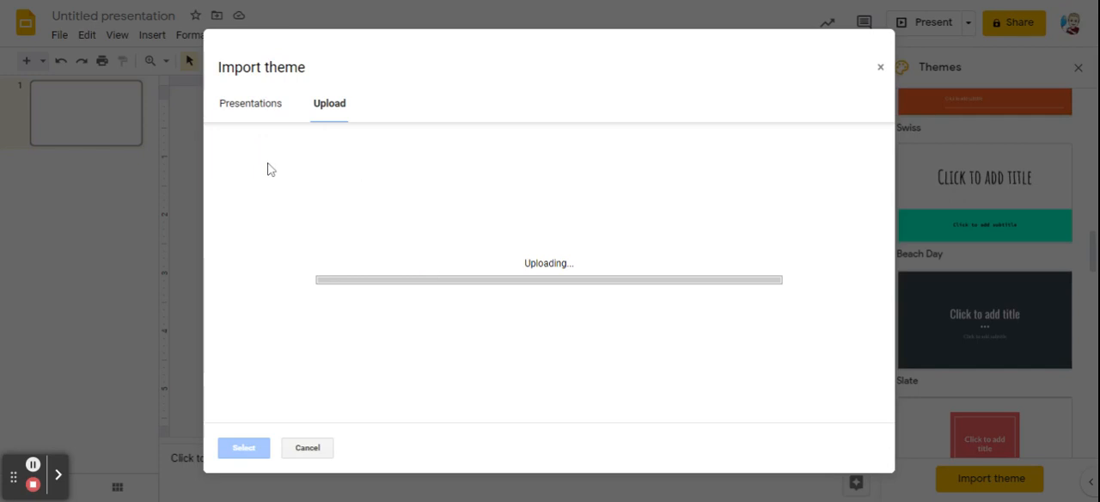
pyautogui.moveTo(296, 183)
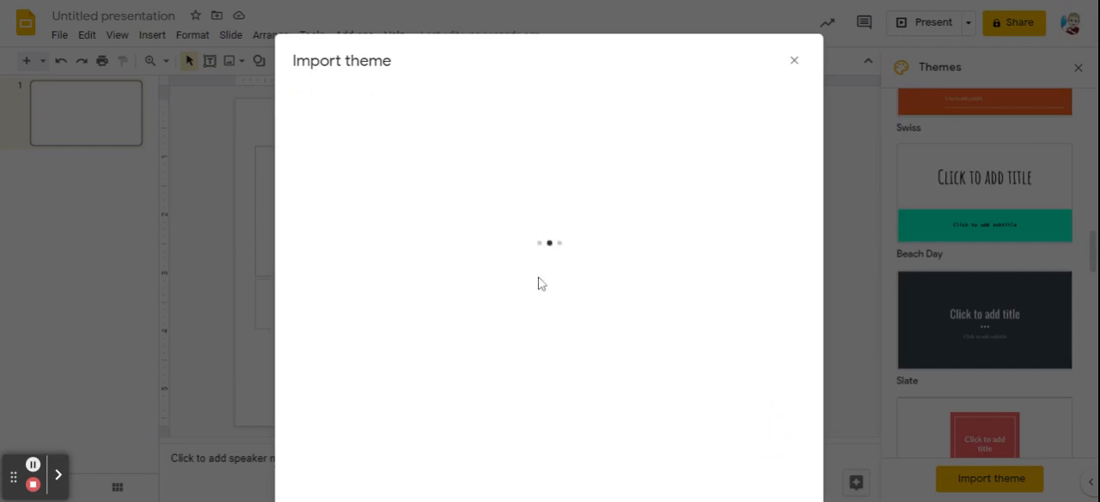
pyautogui.click(794, 60)
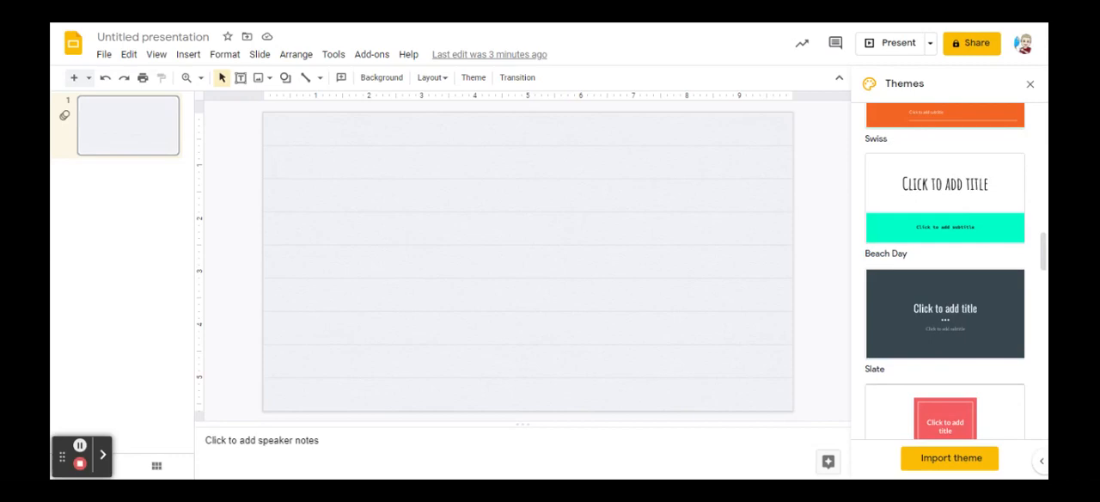
pyautogui.moveTo(406, 125)
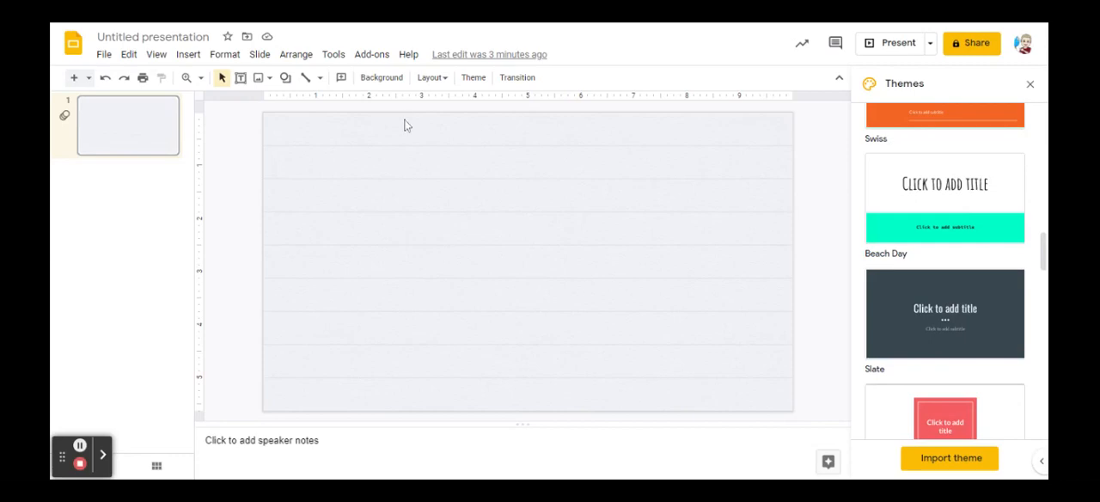
# Open the Layout gallery of the imported theme to pick the title-only layout.
pyautogui.click(430, 77)
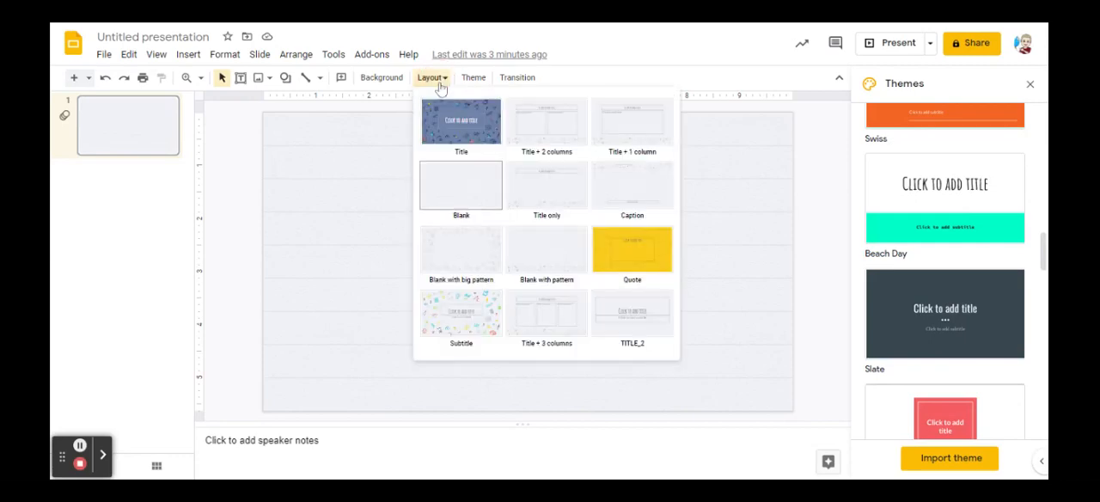
pyautogui.moveTo(461, 173)
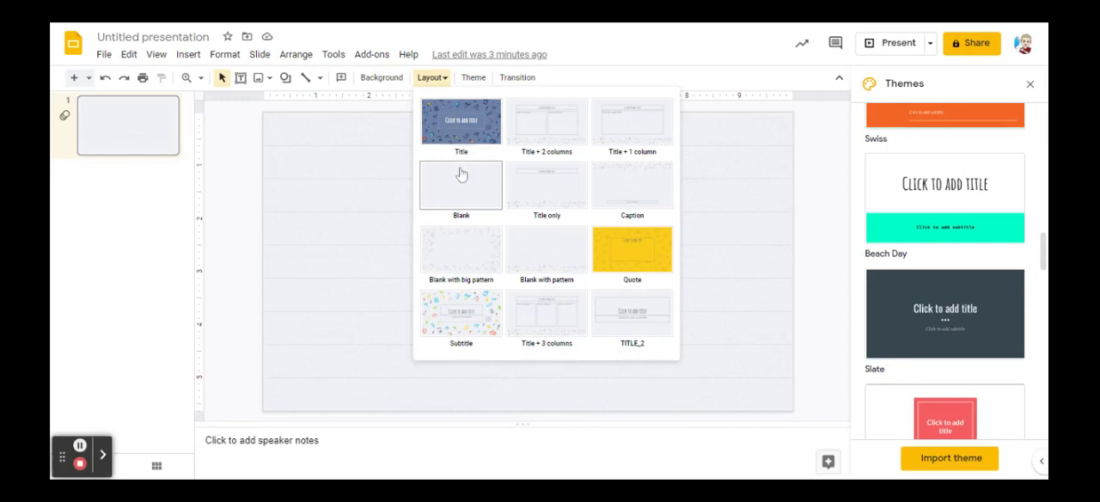
pyautogui.moveTo(567, 170)
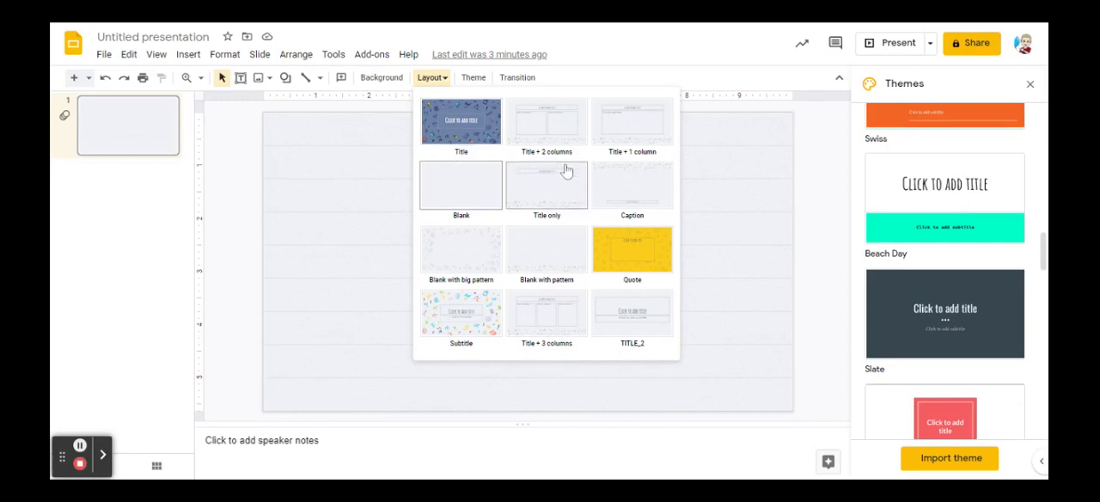
pyautogui.moveTo(639, 213)
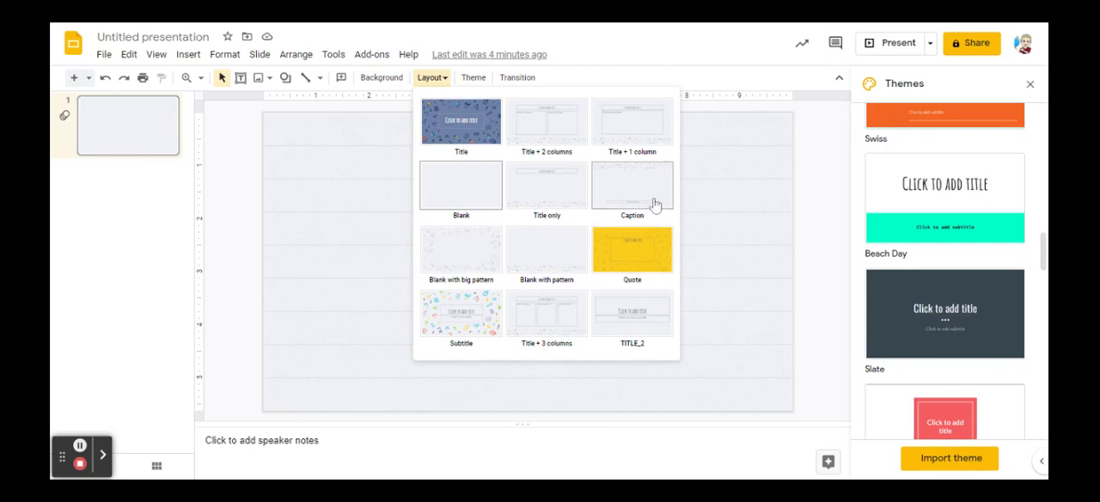
pyautogui.moveTo(655, 196)
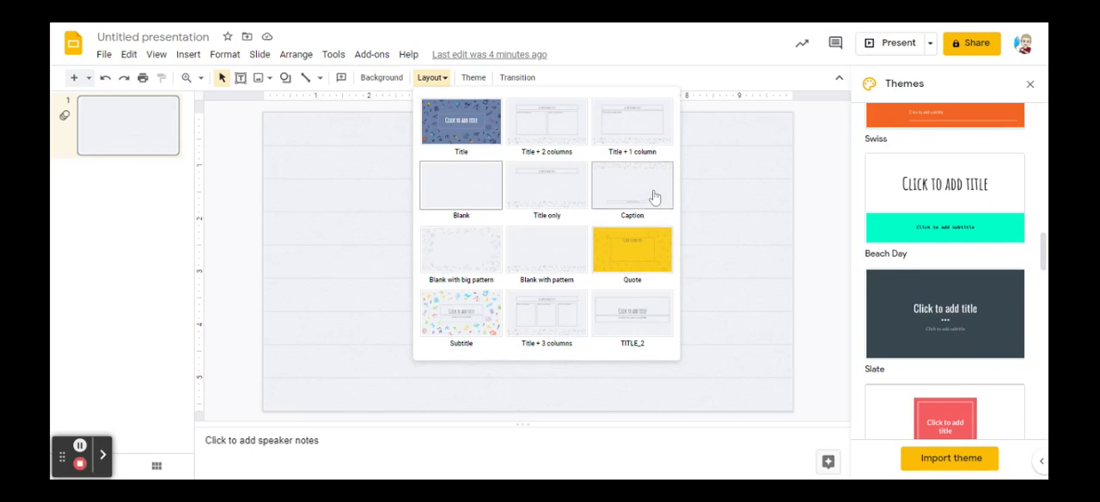
pyautogui.moveTo(550, 176)
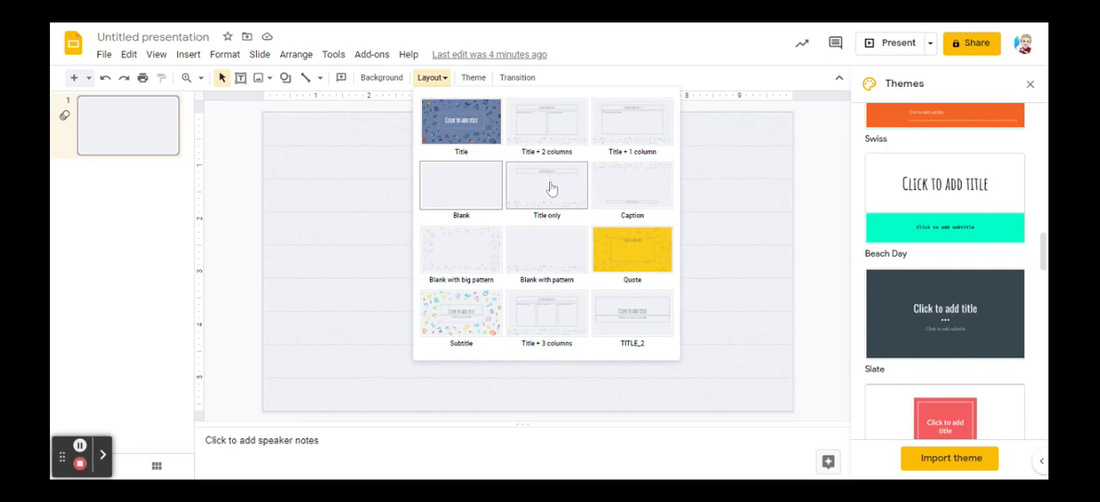
pyautogui.moveTo(557, 199)
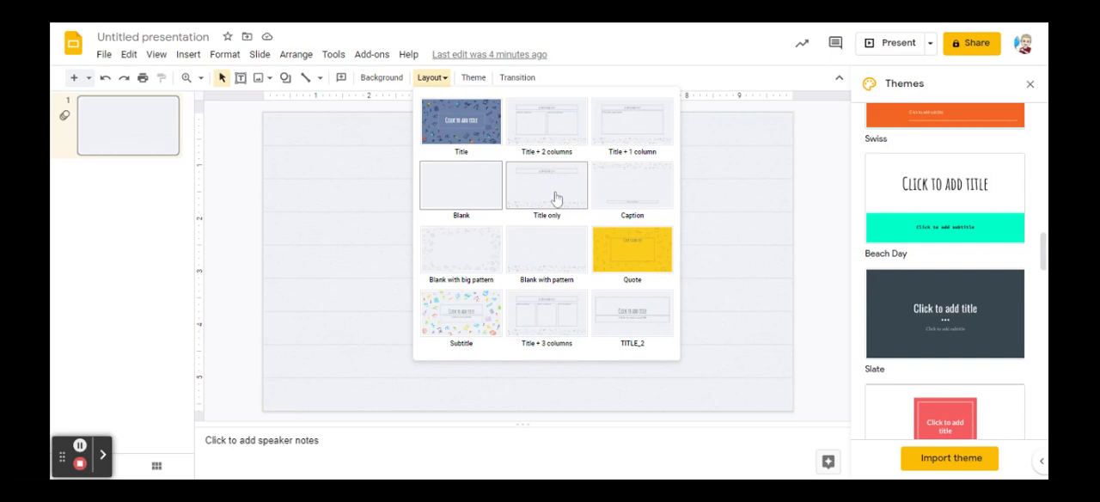
pyautogui.moveTo(555, 312)
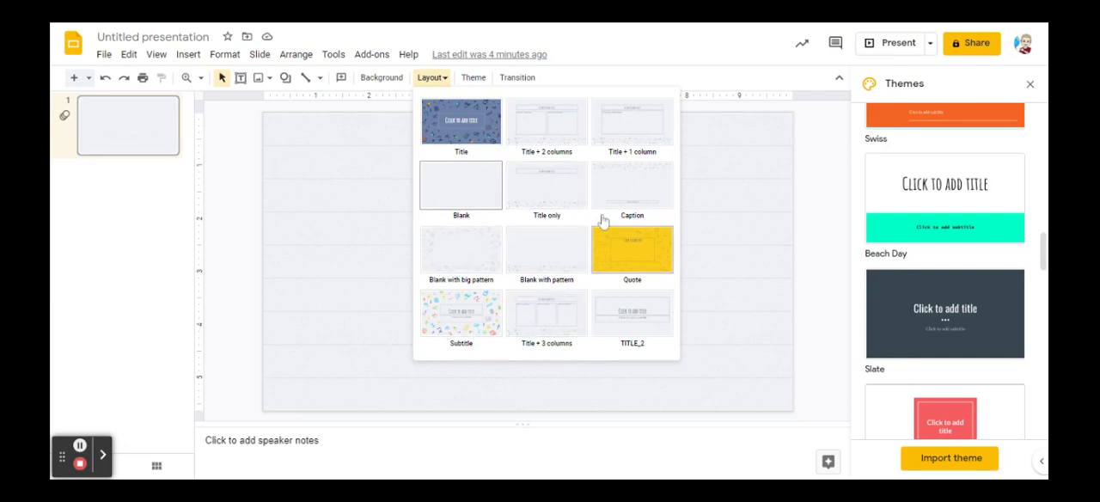
pyautogui.moveTo(532, 185)
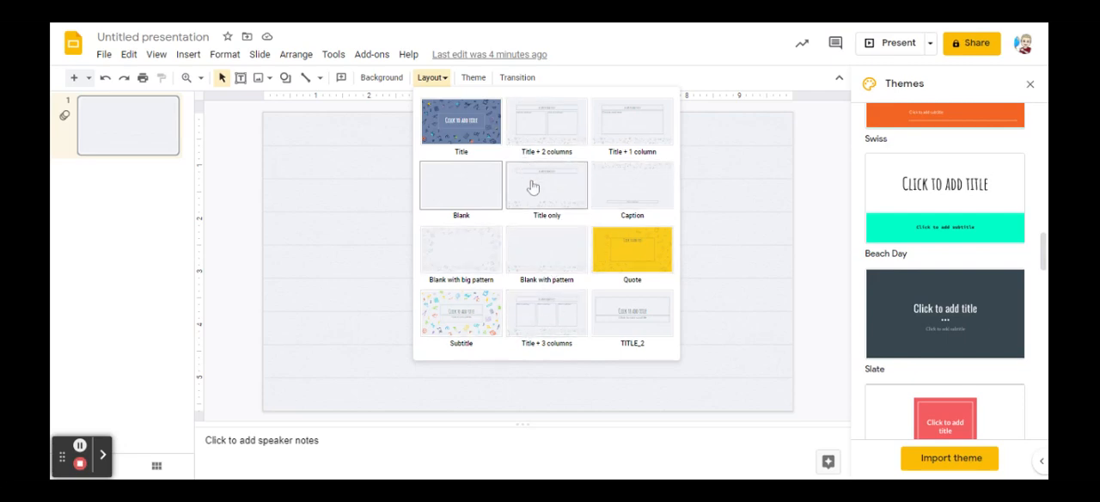
pyautogui.moveTo(480, 188)
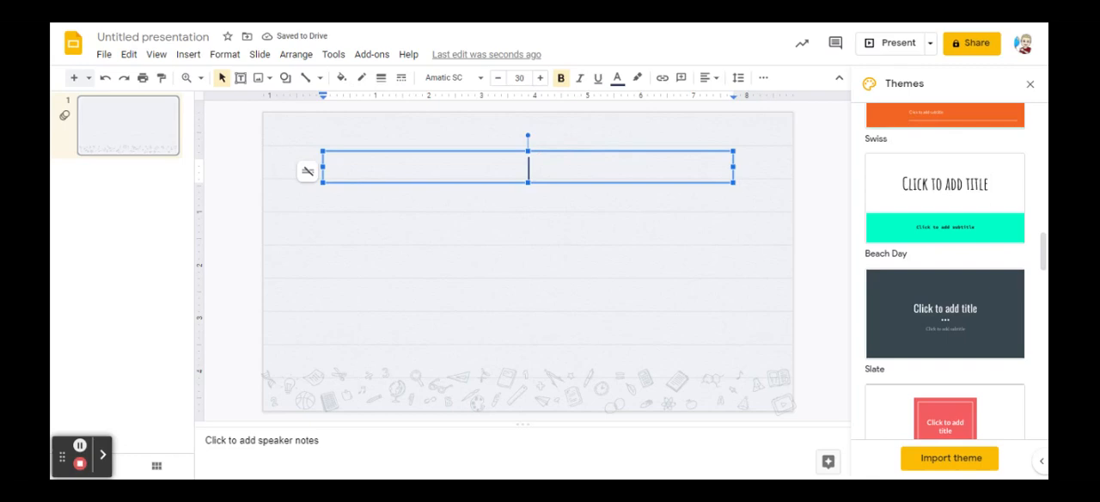
# Enter 'Inserting' in the title placeholder and deselect the title box.
pyautogui.write('INSERTIN')
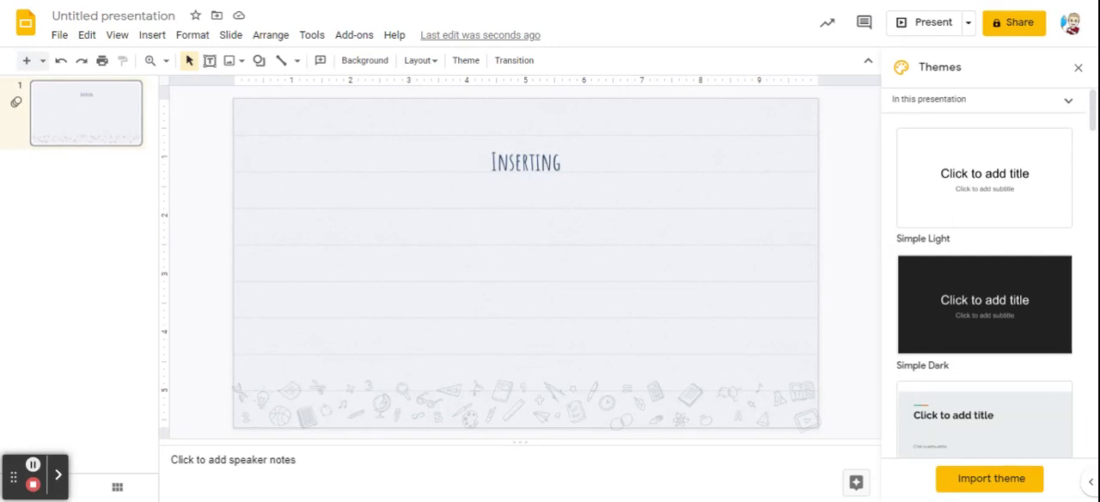
pyautogui.moveTo(418, 224)
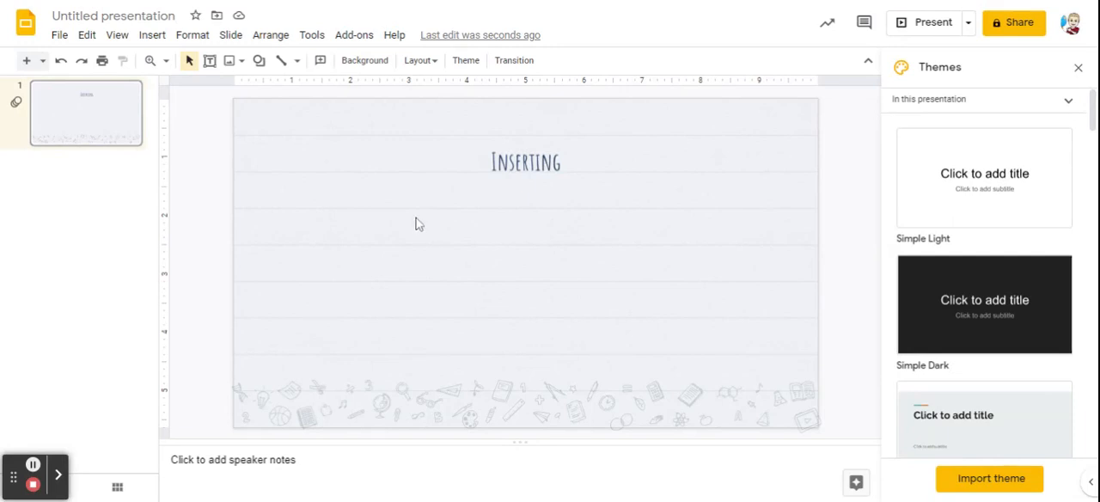
pyautogui.click(152, 34)
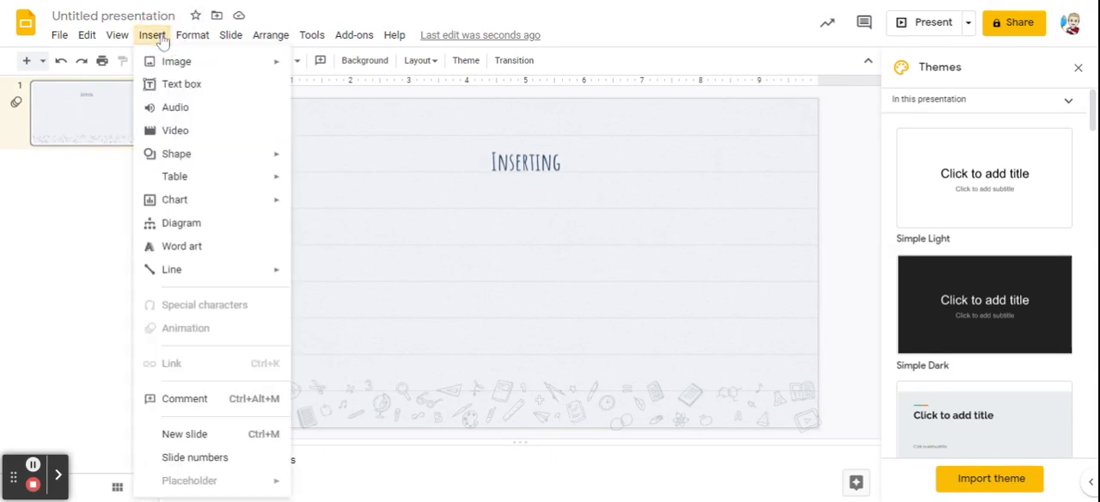
pyautogui.moveTo(175, 130)
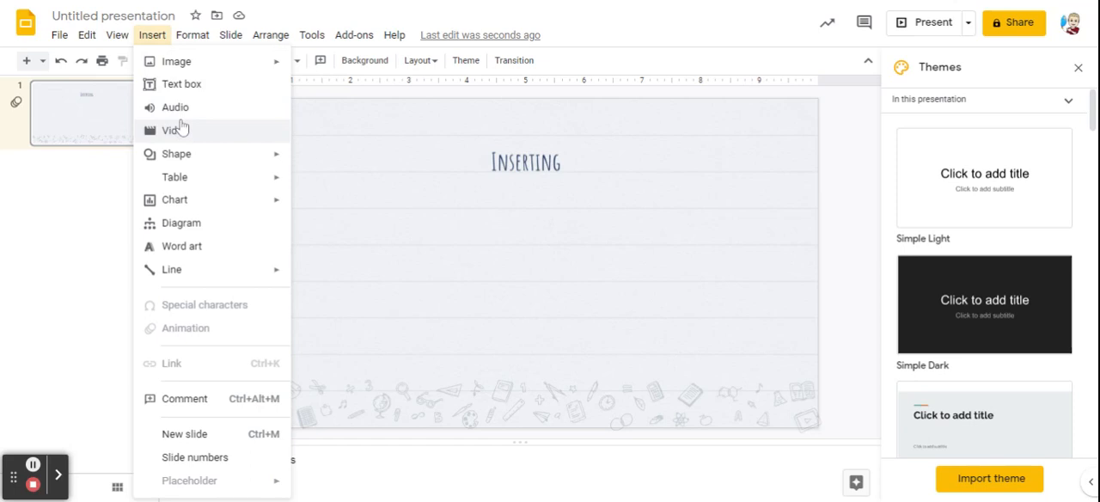
pyautogui.moveTo(183, 142)
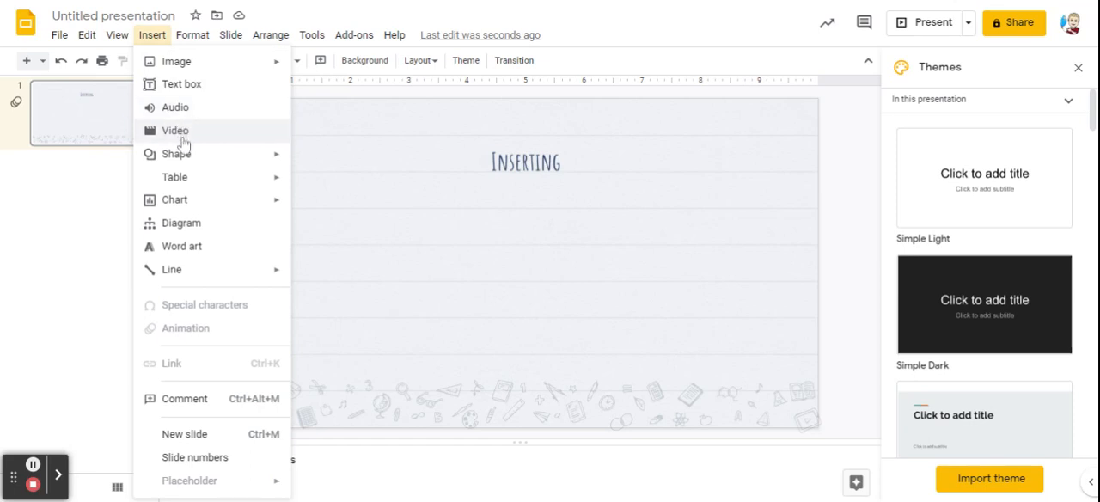
pyautogui.moveTo(180, 153)
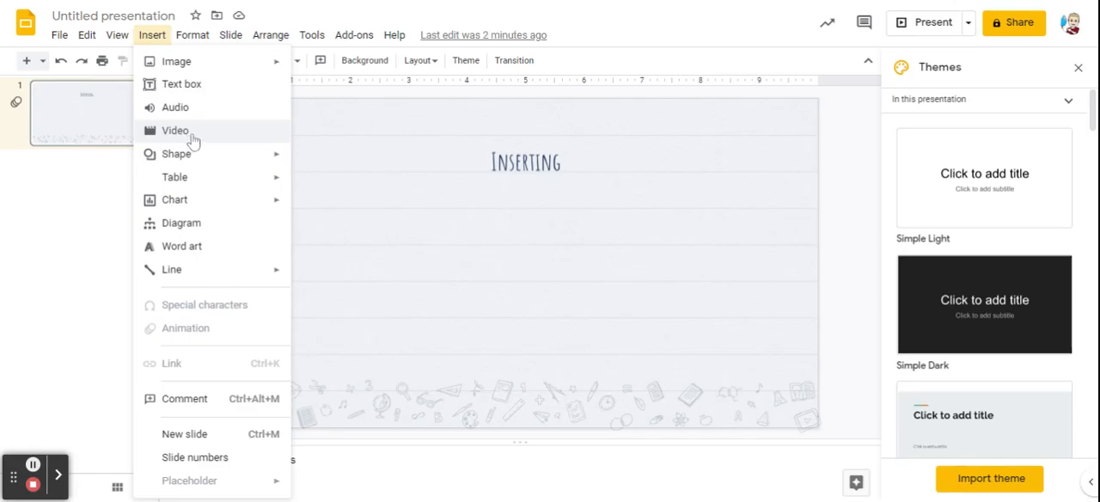
# Choose Video from the Insert menu to open the Insert video dialog.
pyautogui.click(176, 130)
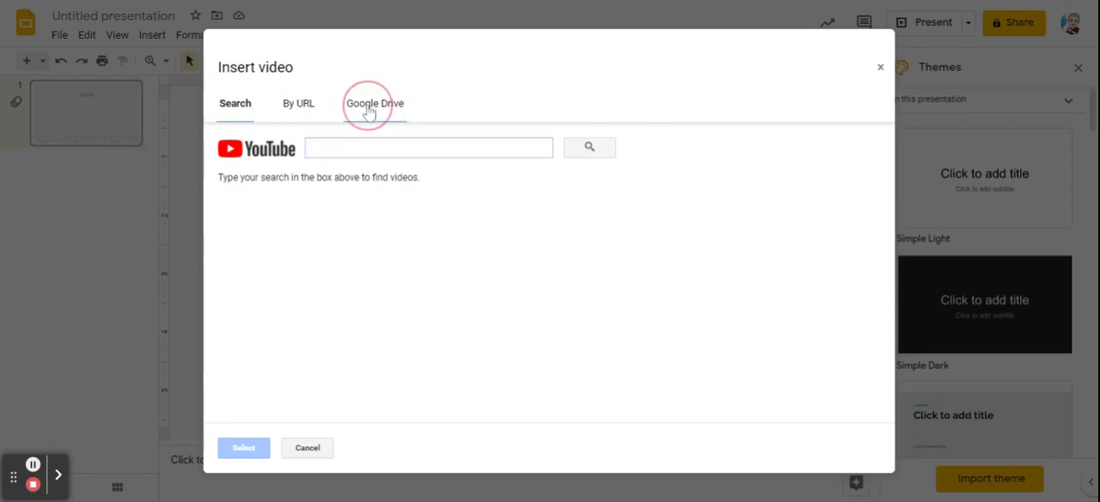
pyautogui.click(428, 147)
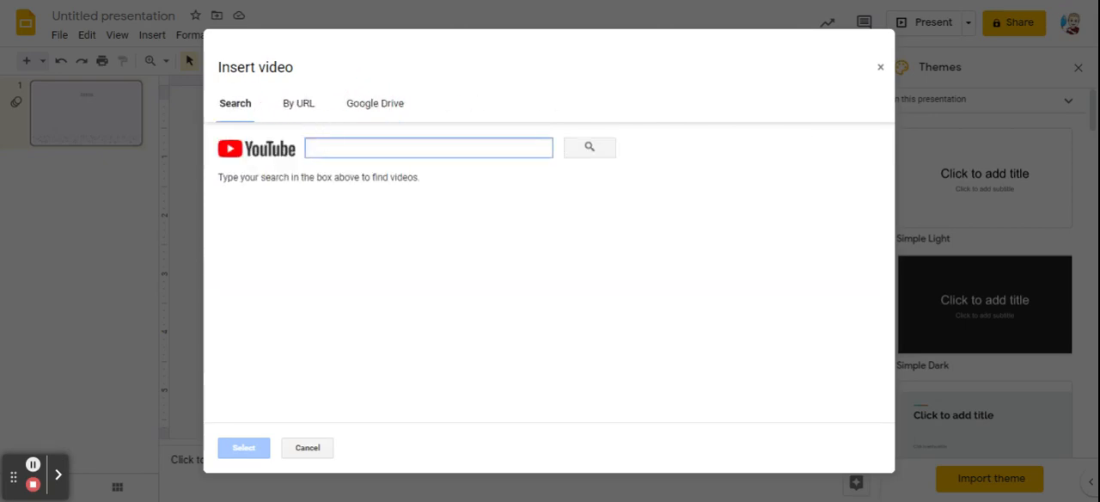
pyautogui.click(427, 147)
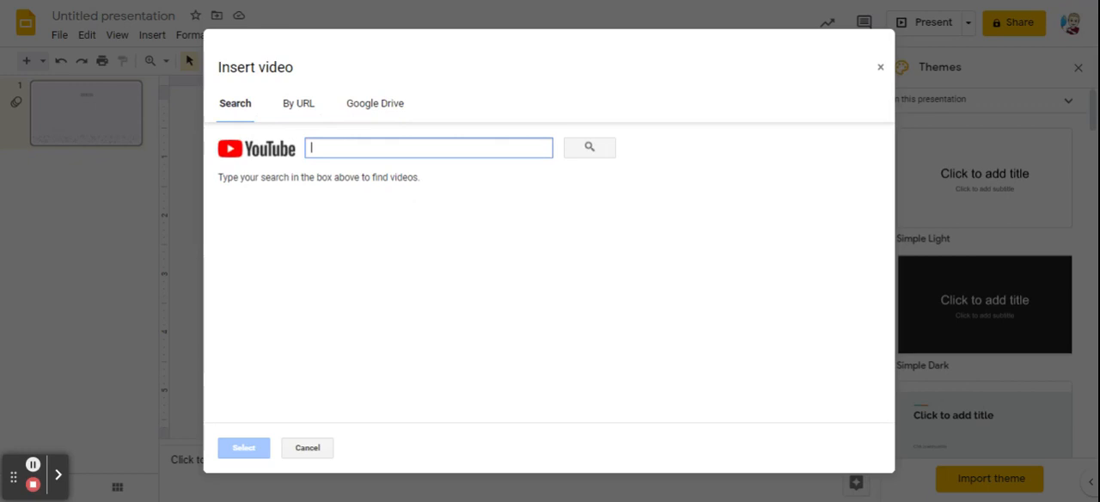
pyautogui.write('https://www.youtube.com/watch?v=2dN1uirZo1M')
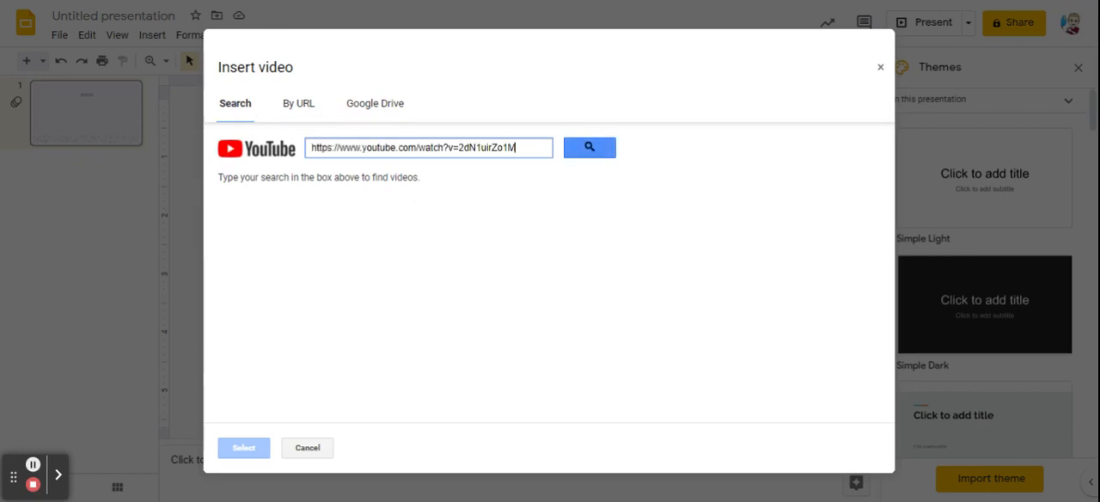
pyautogui.click(590, 147)
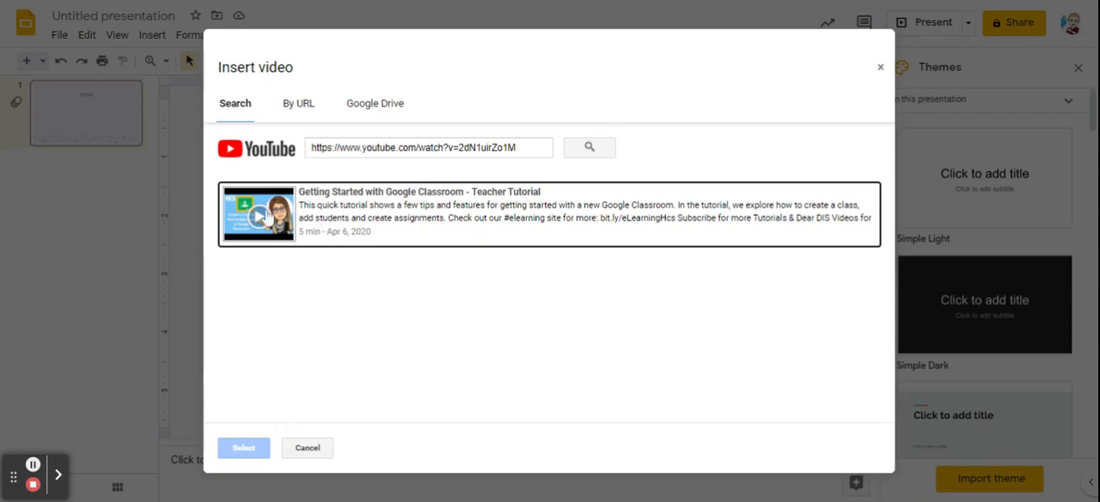
pyautogui.click(243, 447)
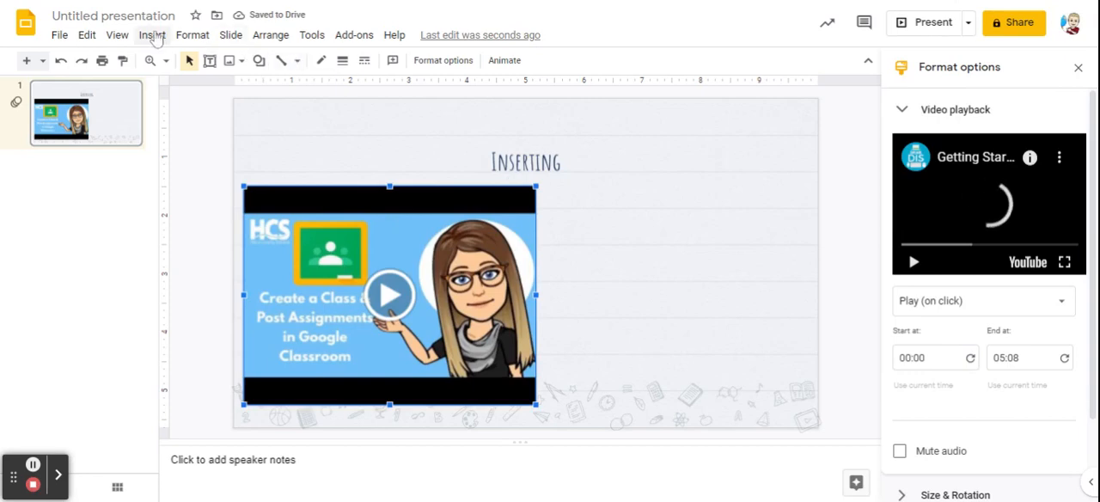
pyautogui.click(152, 35)
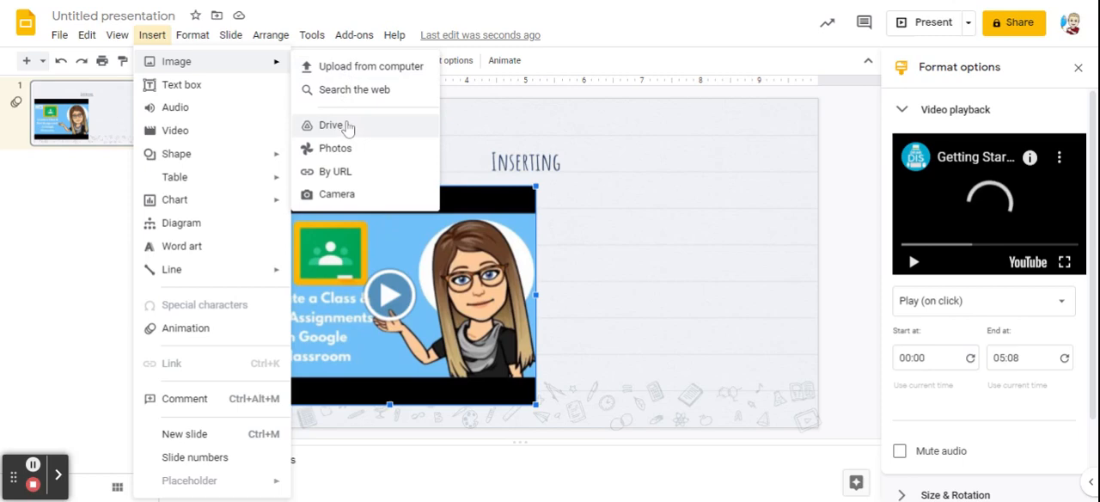
pyautogui.moveTo(344, 171)
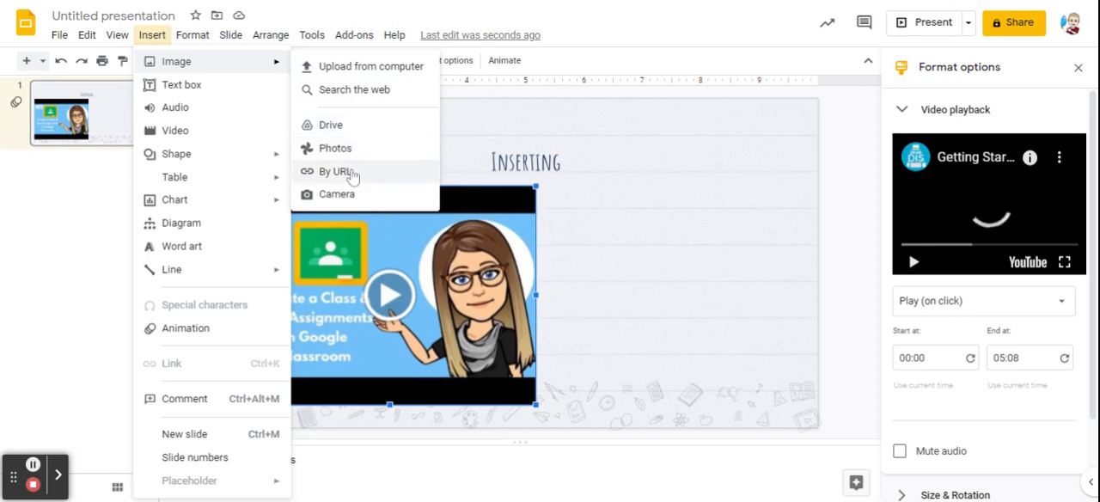